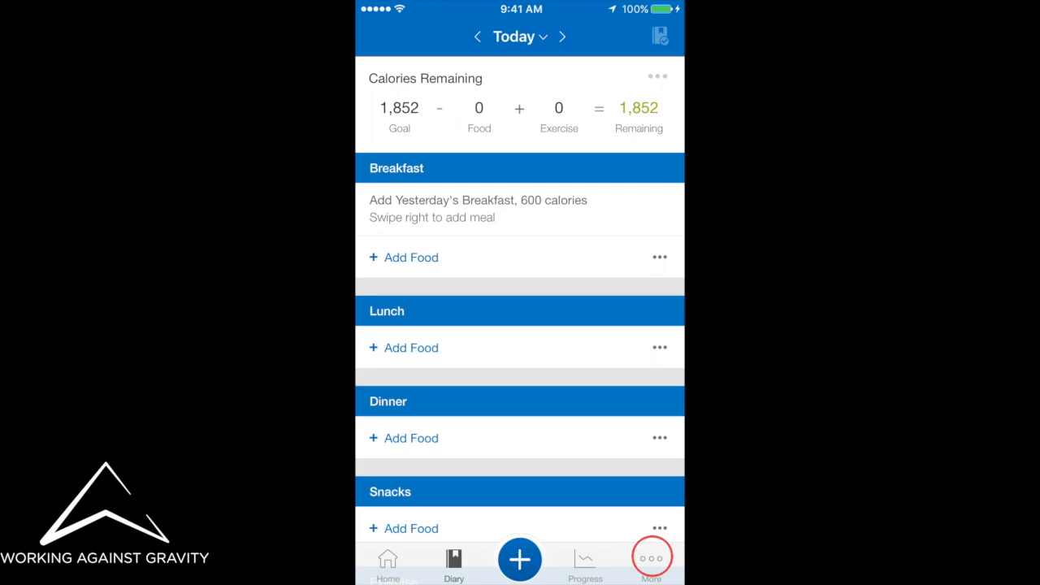
Step: Reach the Goals settings from the More tab
left_click(650, 559)
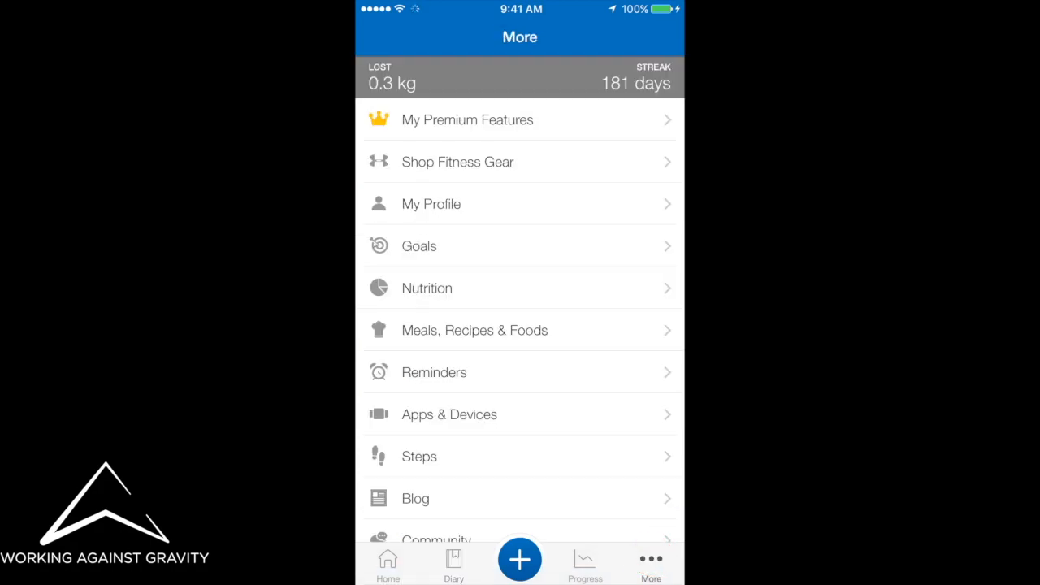
left_click(420, 247)
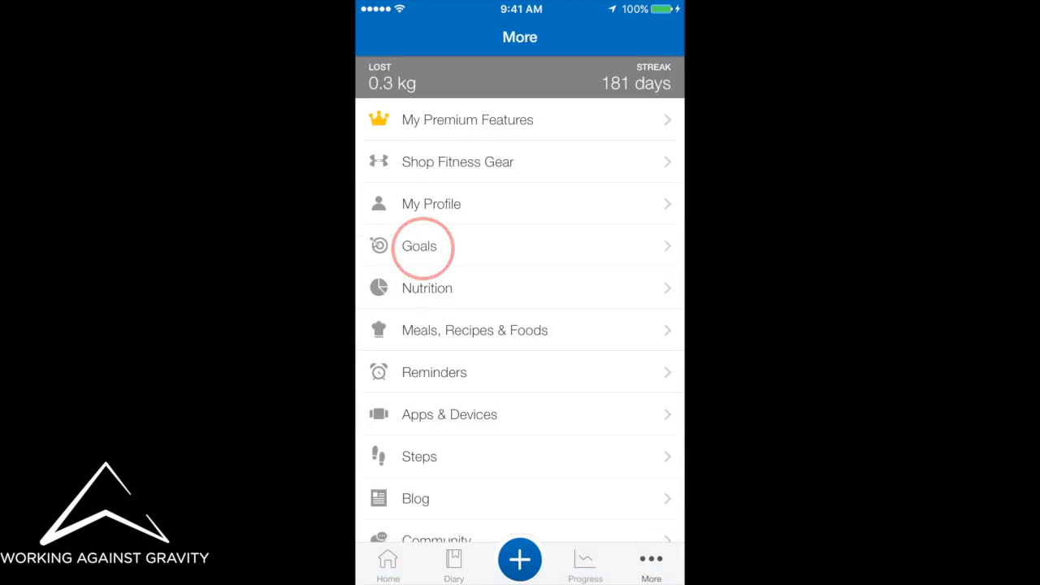
left_click(420, 247)
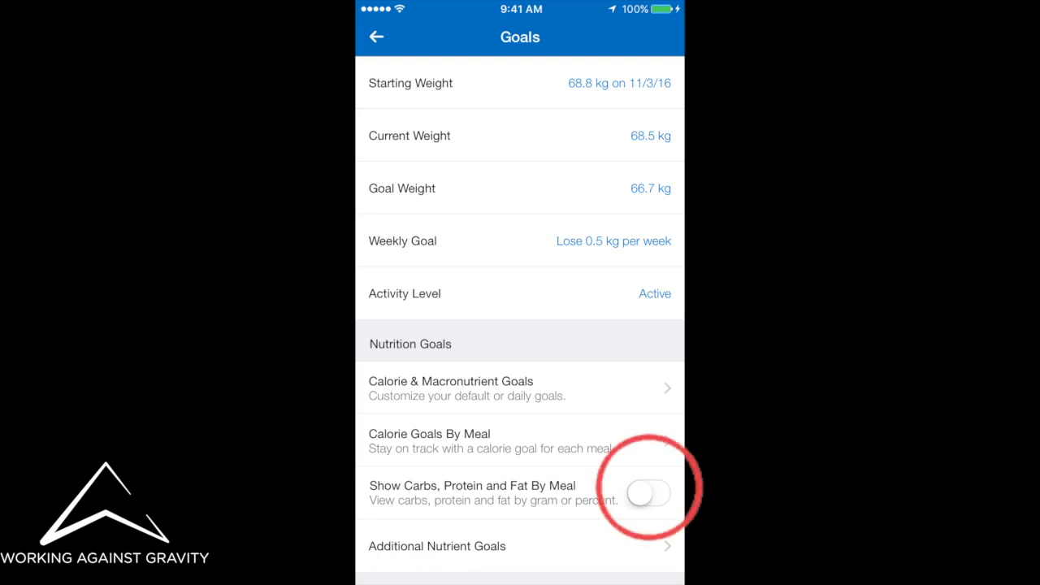
Step: Switch on Show Carbs, Protein and Fat By Meal and return to the More list
left_click(647, 494)
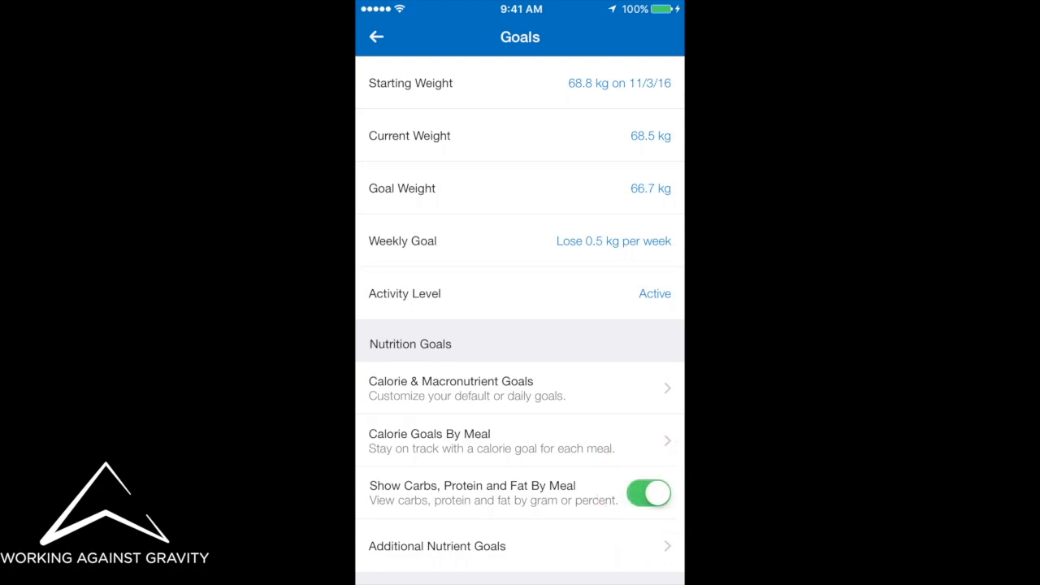
left_click(375, 35)
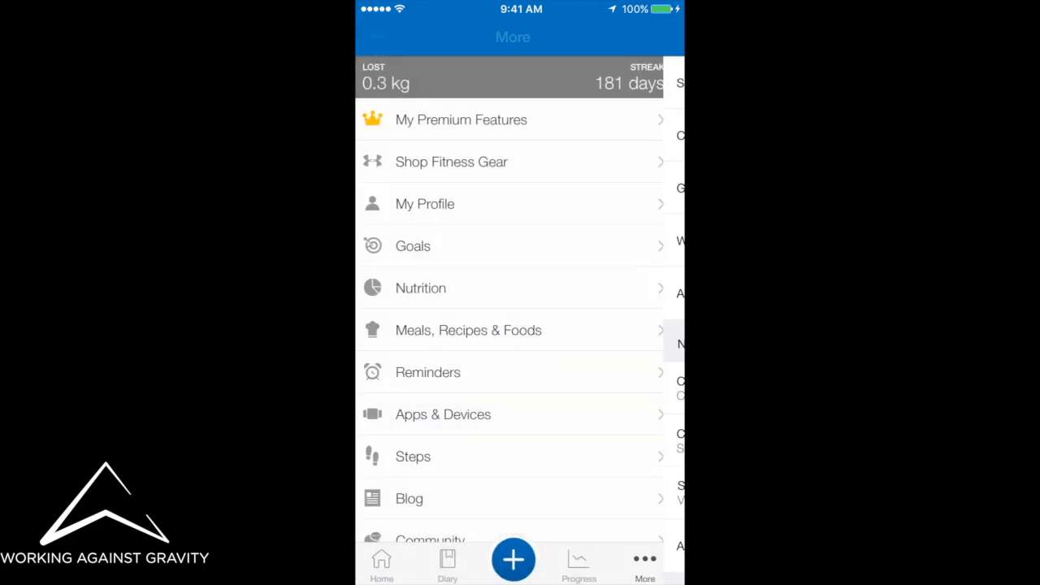
Step: Log 15 grams of almond to Breakfast so its carbs, fat and protein show under the meal
left_click(453, 562)
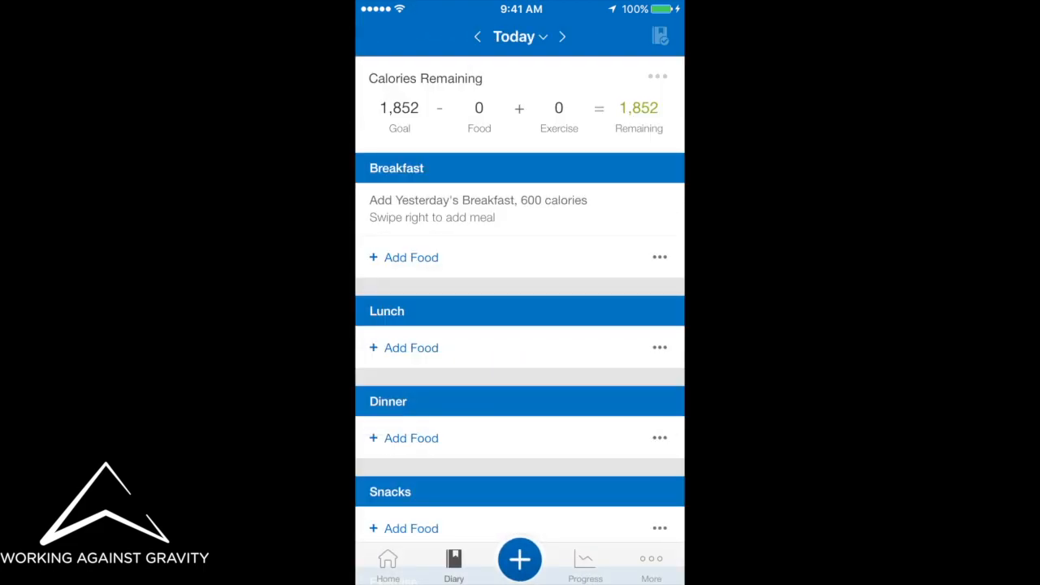
left_click(410, 257)
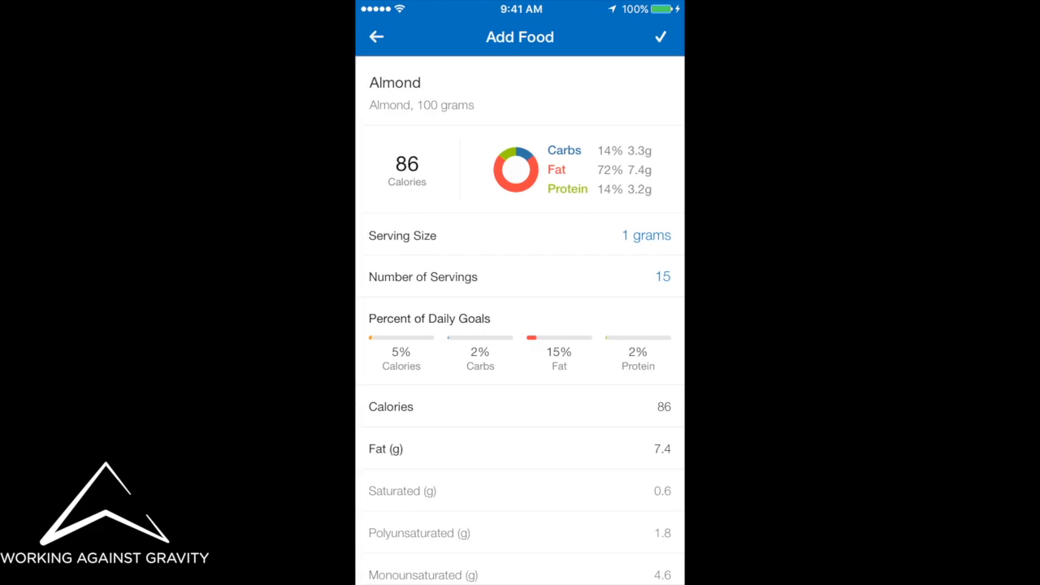
left_click(660, 36)
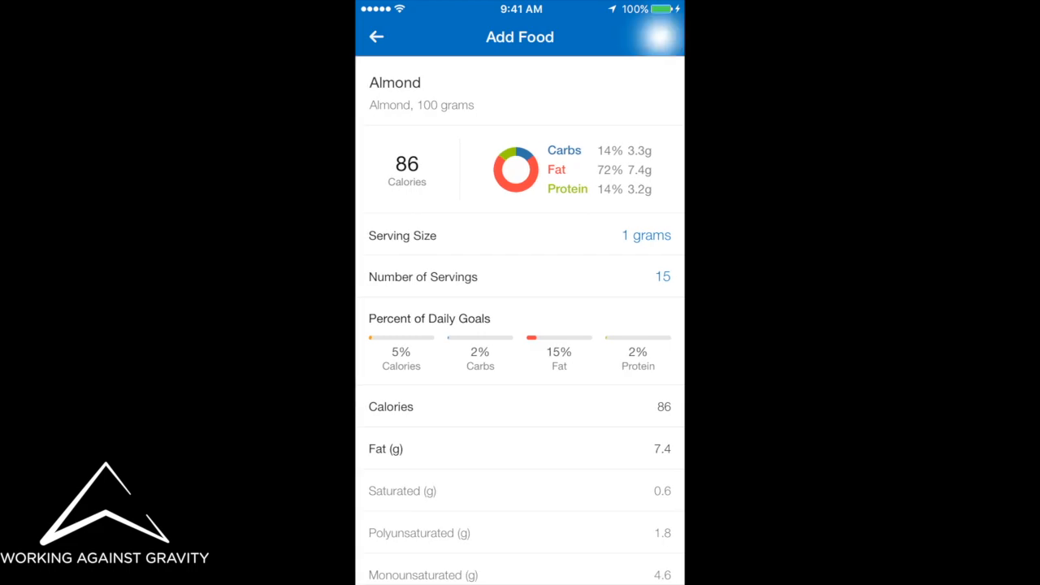
left_click(659, 36)
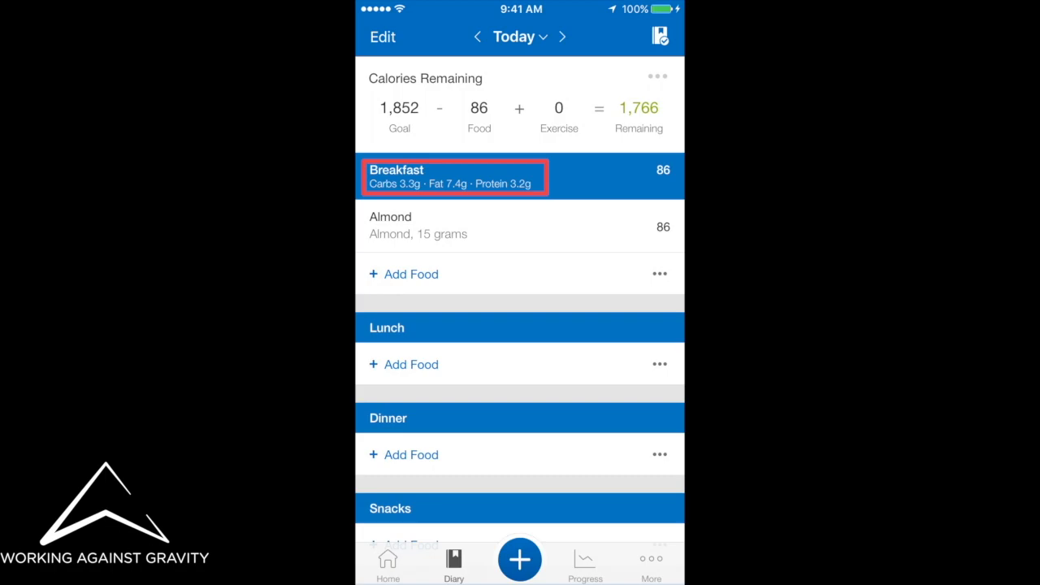